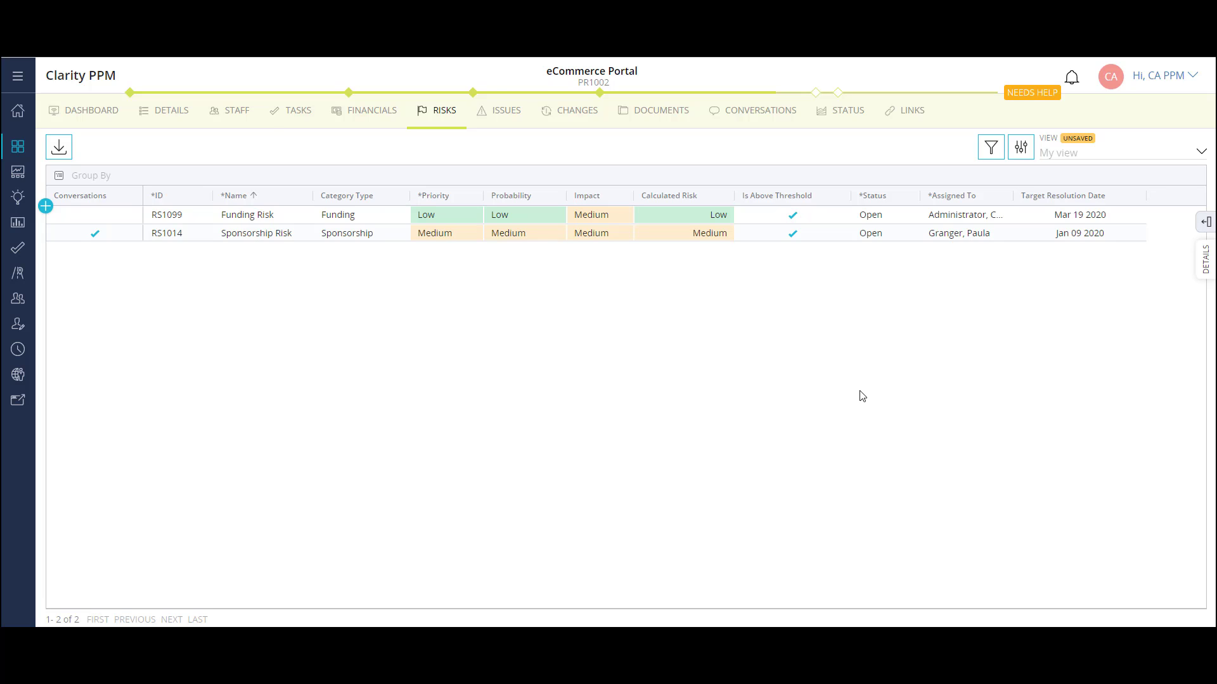
- Select the Sponsorship Risk row and show its side details panel
{"action": "left_click", "coordinate": [348, 216]}
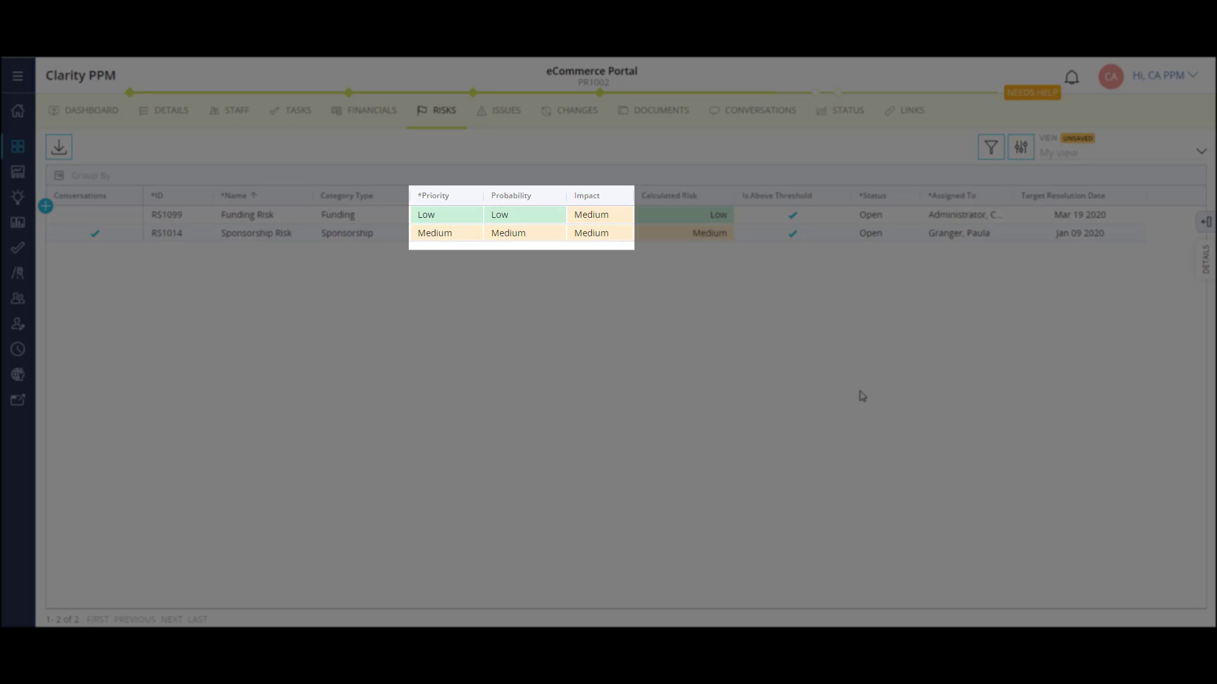
{"action": "left_click", "coordinate": [873, 195]}
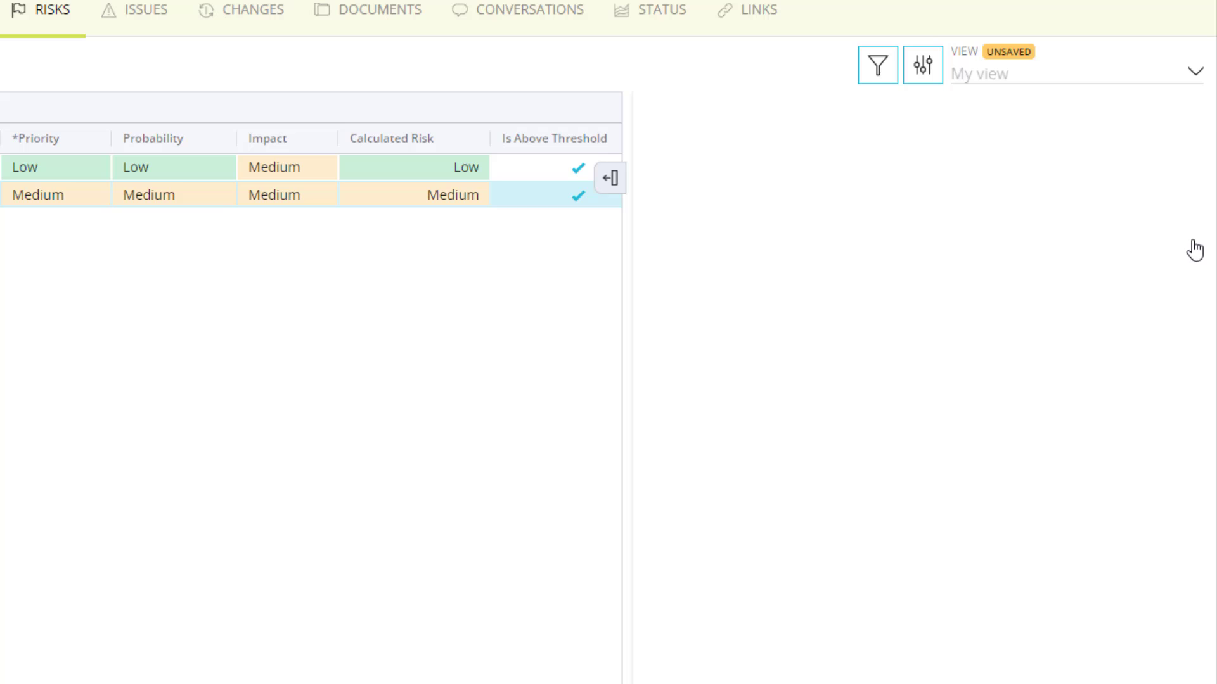
- Review the risk's conversation and detail fields with Include in Status Reporting, then add a blank risk row
{"action": "left_click", "coordinate": [611, 178]}
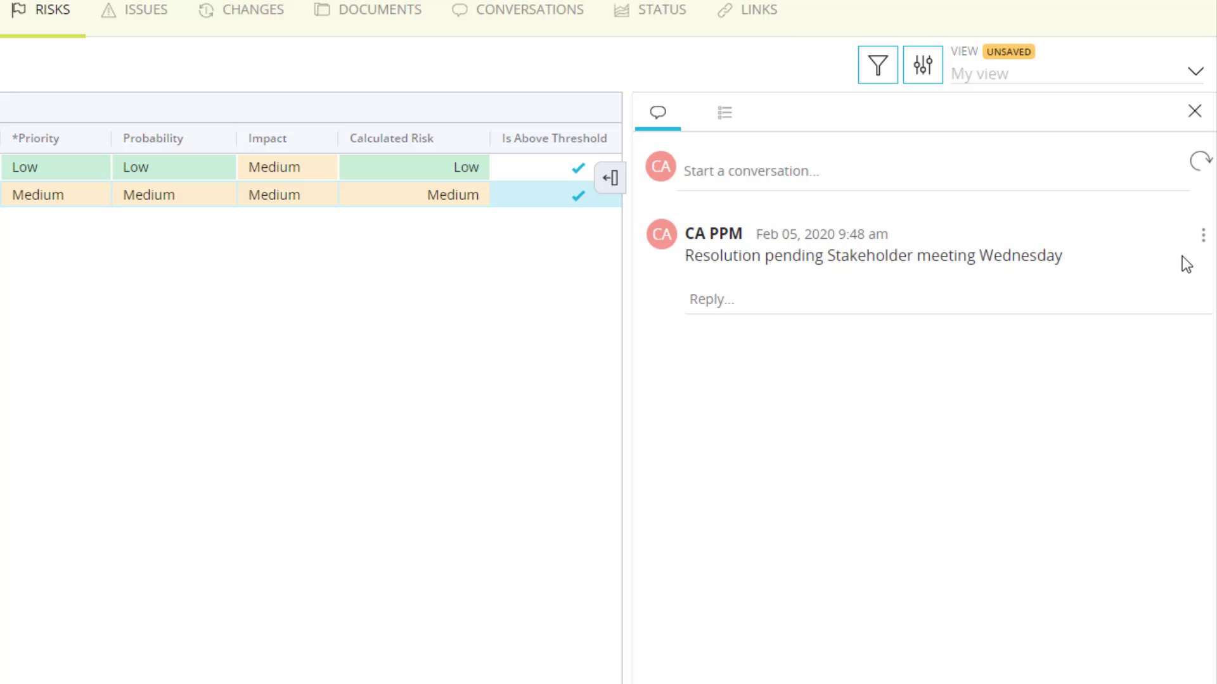
{"action": "left_click", "coordinate": [722, 113]}
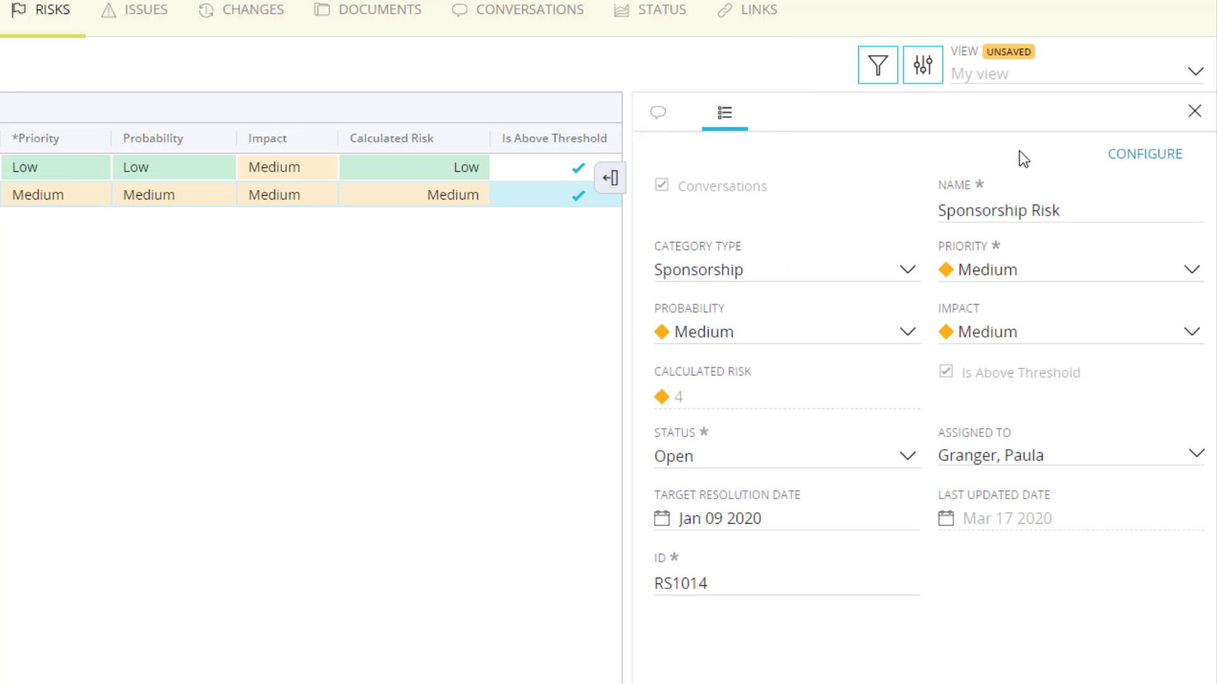
{"action": "mouse_move", "coordinate": [1104, 150]}
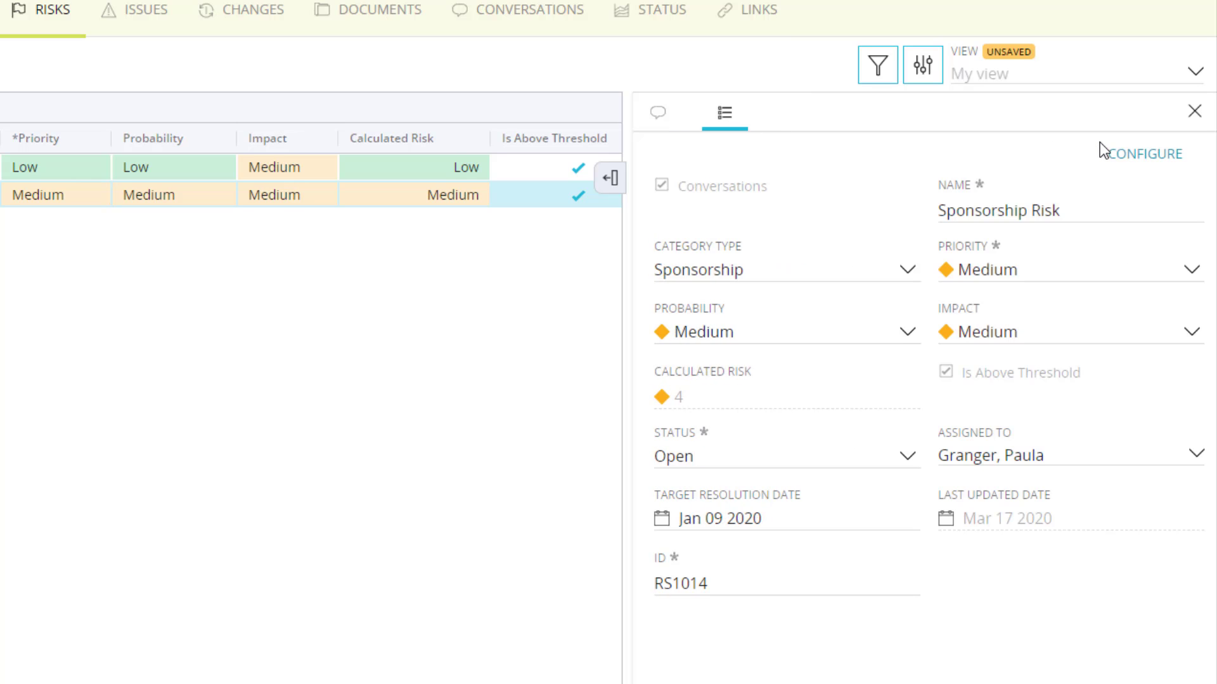
{"action": "mouse_move", "coordinate": [1103, 149]}
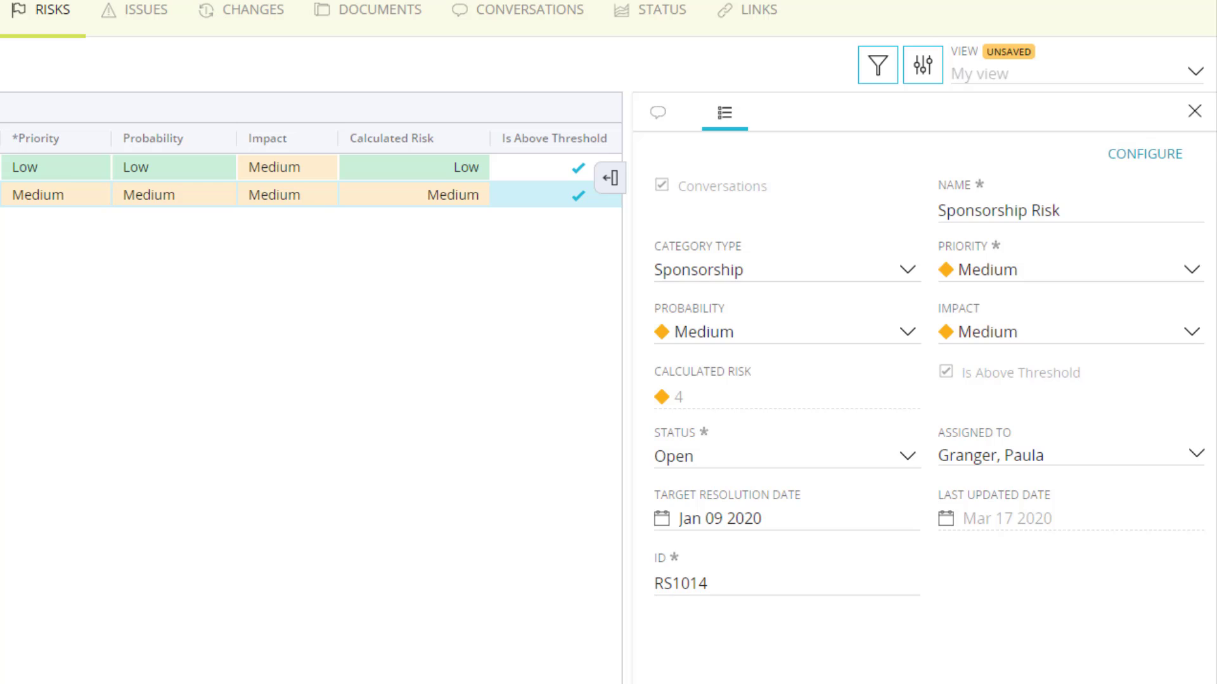
{"action": "left_click", "coordinate": [1143, 153]}
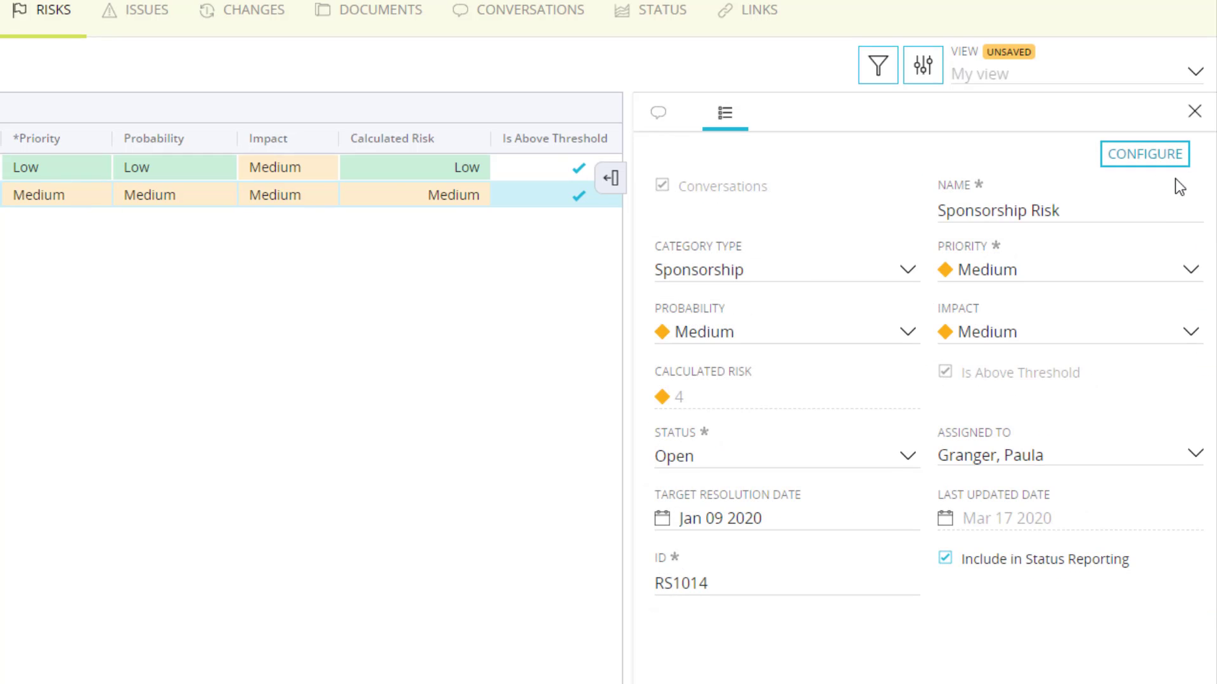
{"action": "left_click", "coordinate": [1194, 111]}
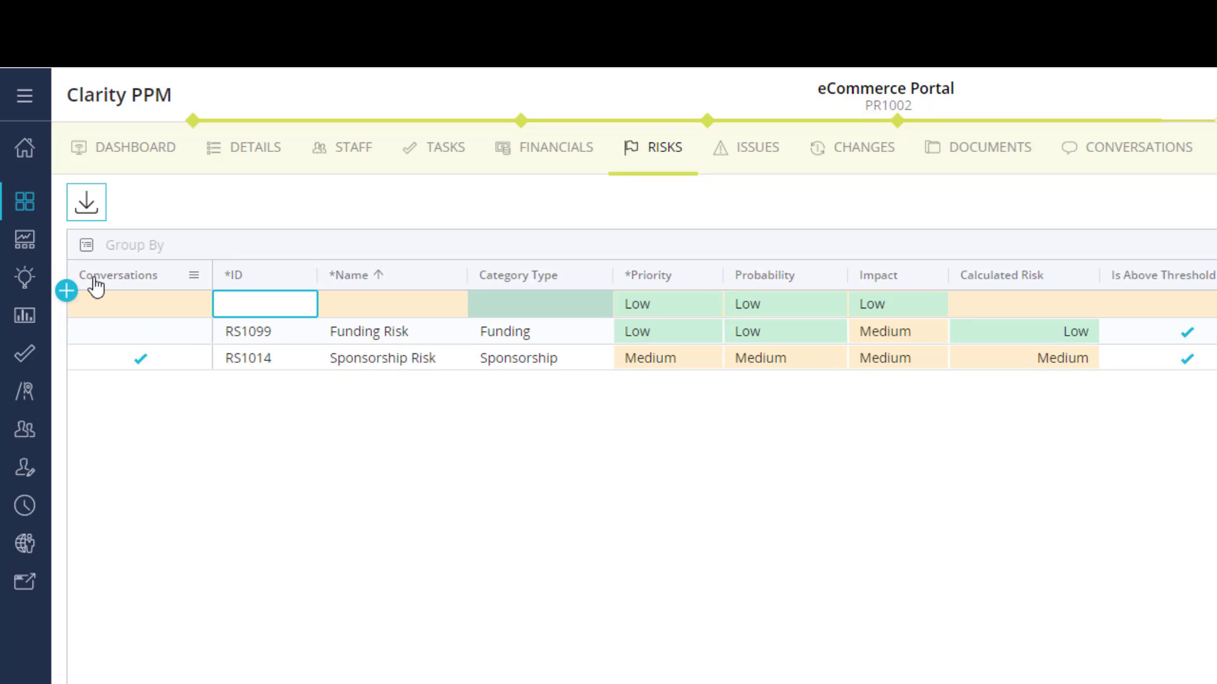
- Name the new risk 'New Risk' and set its category type to Human Interface
{"action": "type", "text": "New Risk"}
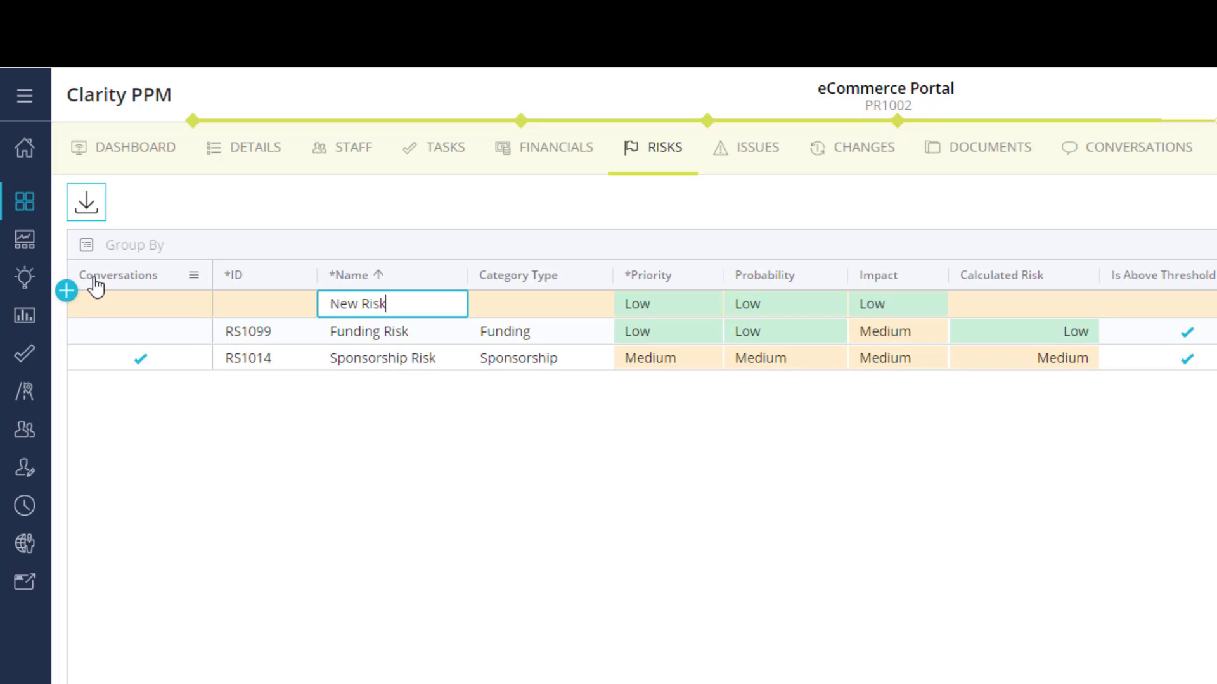
{"action": "left_click", "coordinate": [540, 305]}
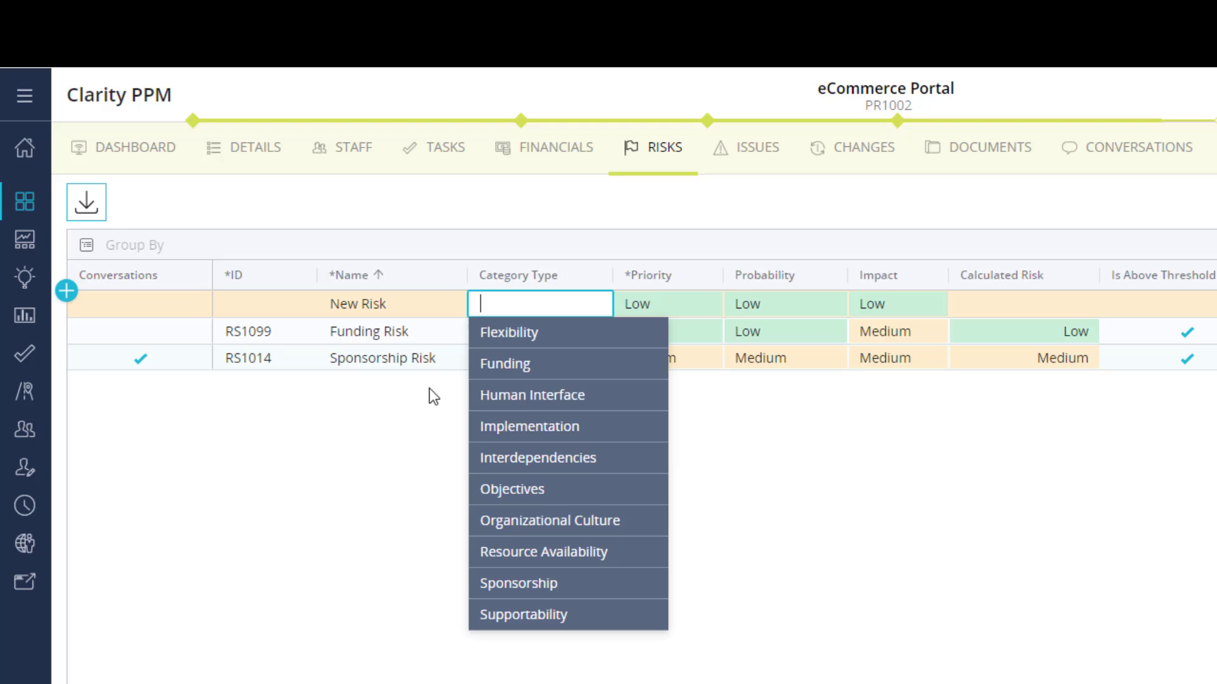
{"action": "left_click", "coordinate": [532, 394]}
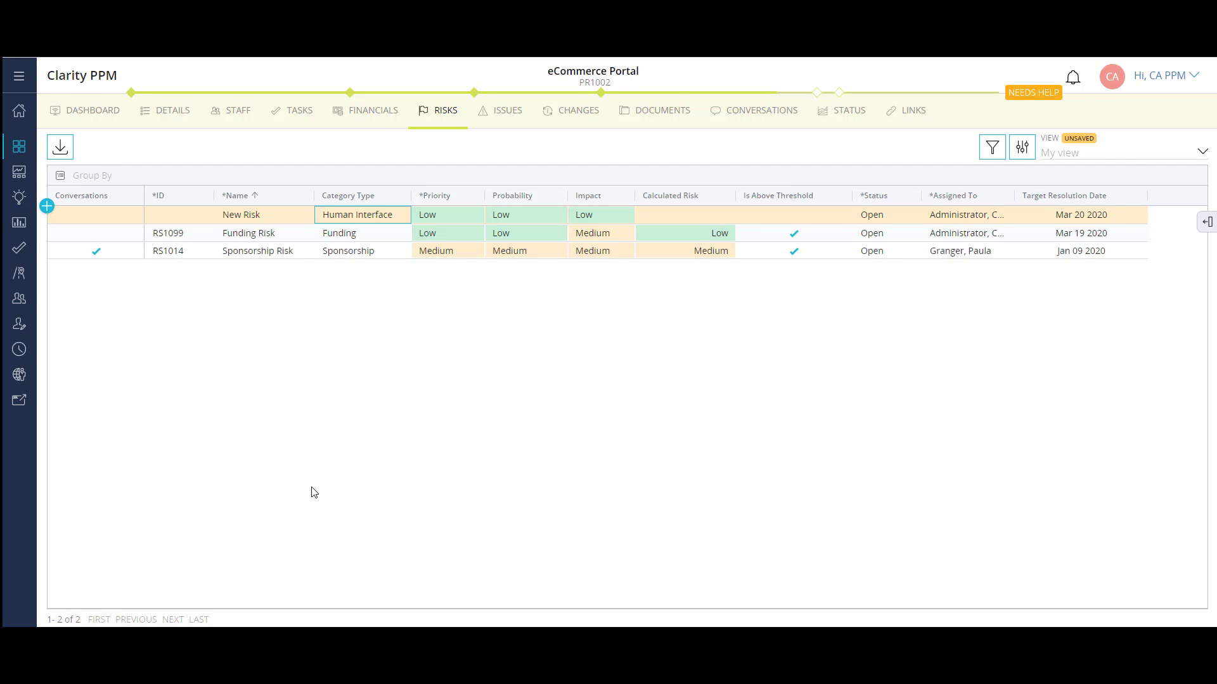
- Show the eCommerce Portal issues list, then the cross-project risks, issues and changes overview
{"action": "left_click", "coordinate": [506, 109]}
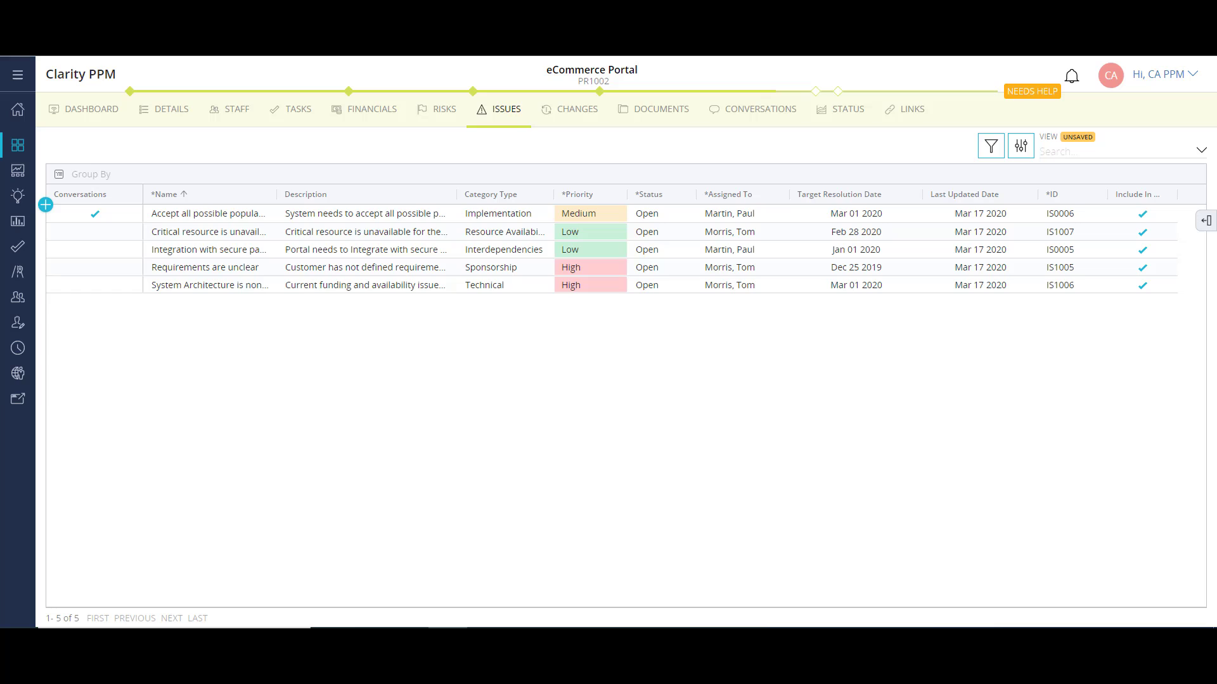
{"action": "left_click", "coordinate": [577, 109]}
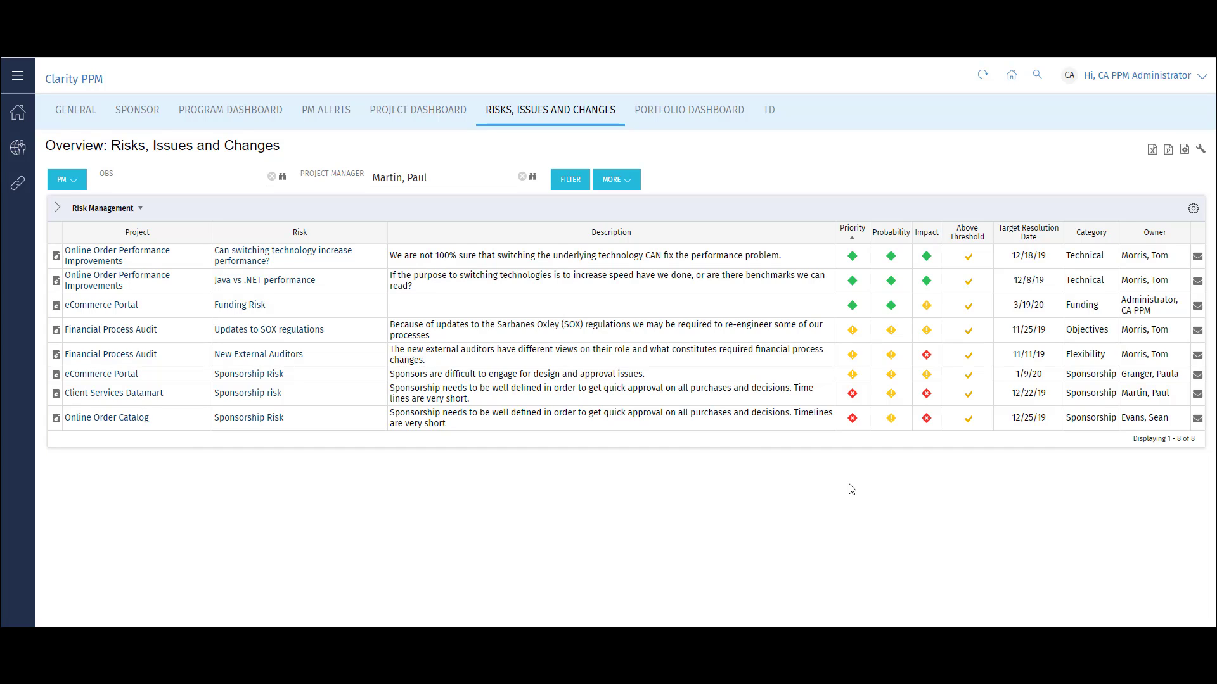
{"action": "mouse_move", "coordinate": [845, 404]}
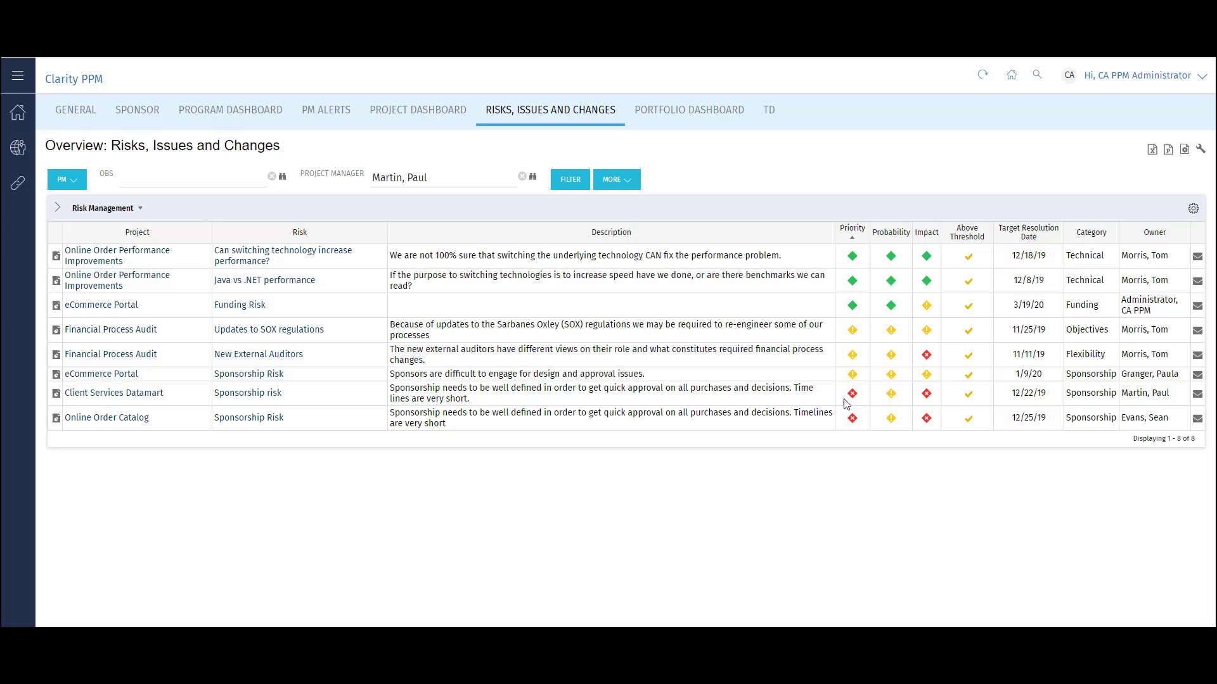
- Sort the risks overview by Priority and list the other Risk Management portlet views
{"action": "left_click", "coordinate": [851, 230]}
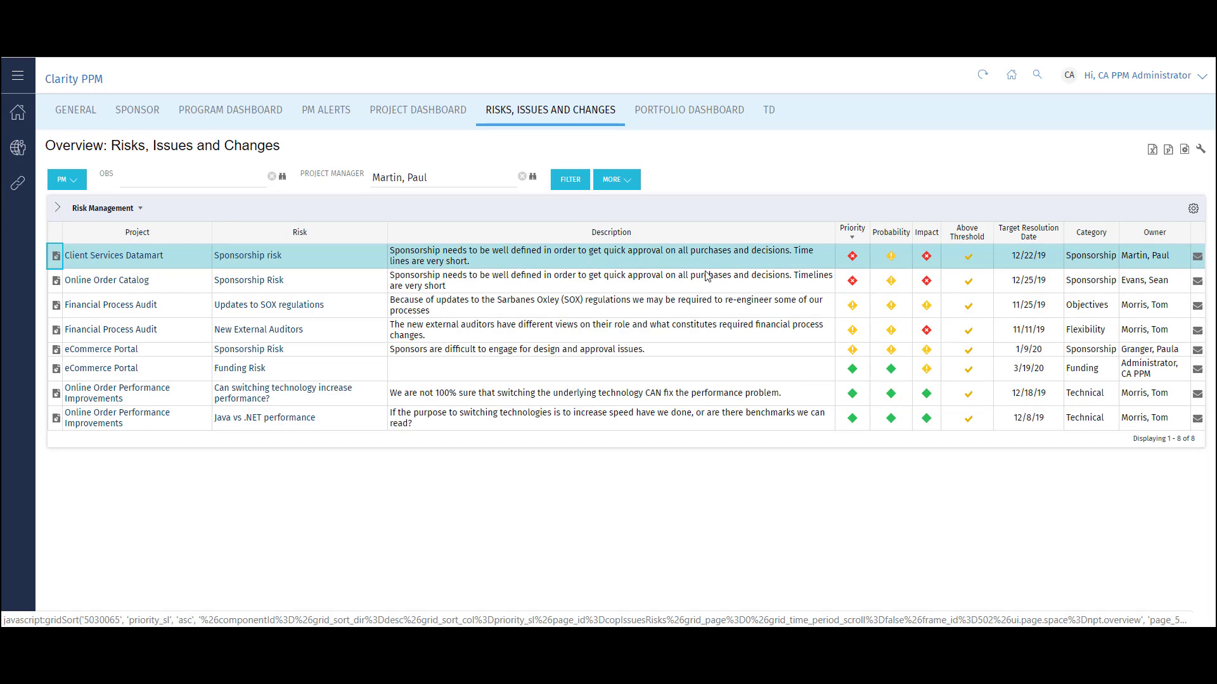
{"action": "left_click", "coordinate": [139, 207]}
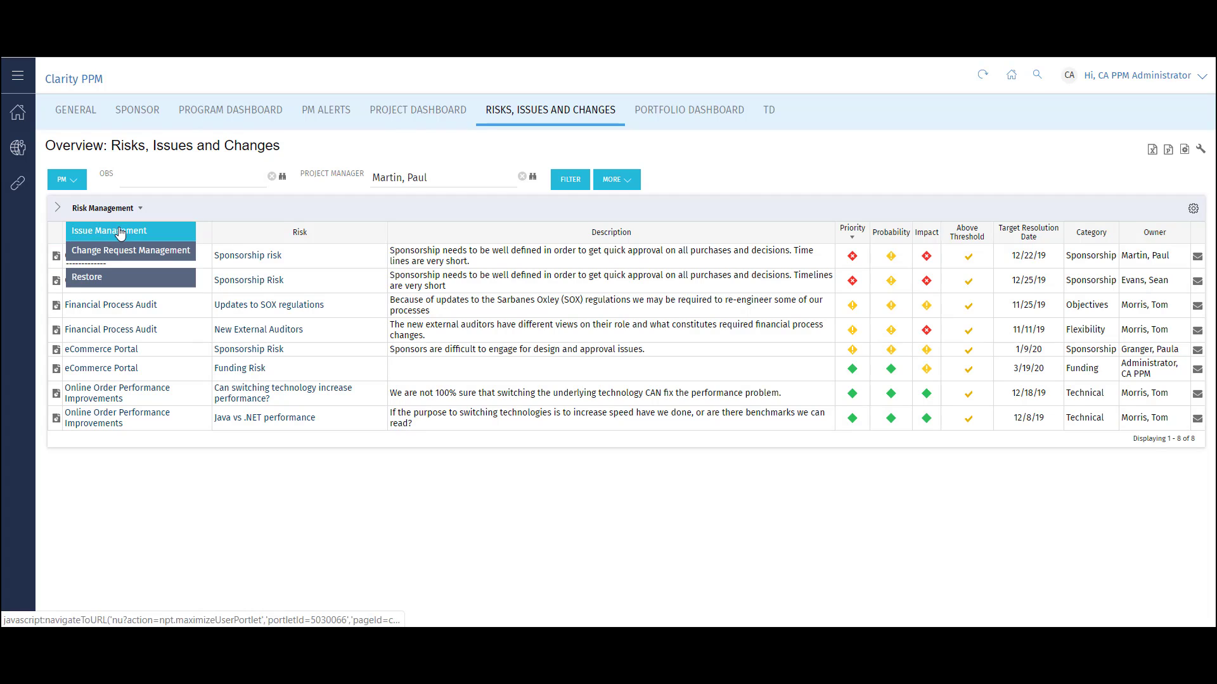
- Switch to Issue Management, then Change Request Management, and email the owner of Additional Sales Analytics
{"action": "left_click", "coordinate": [109, 230]}
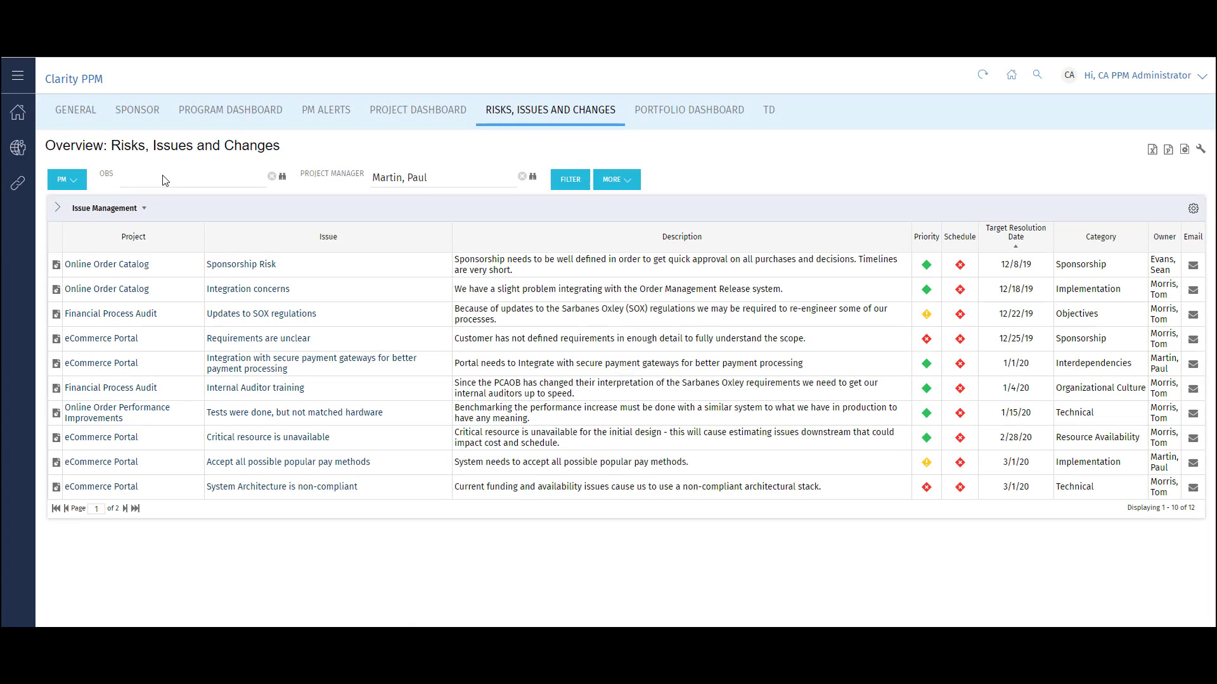
{"action": "left_click", "coordinate": [155, 177]}
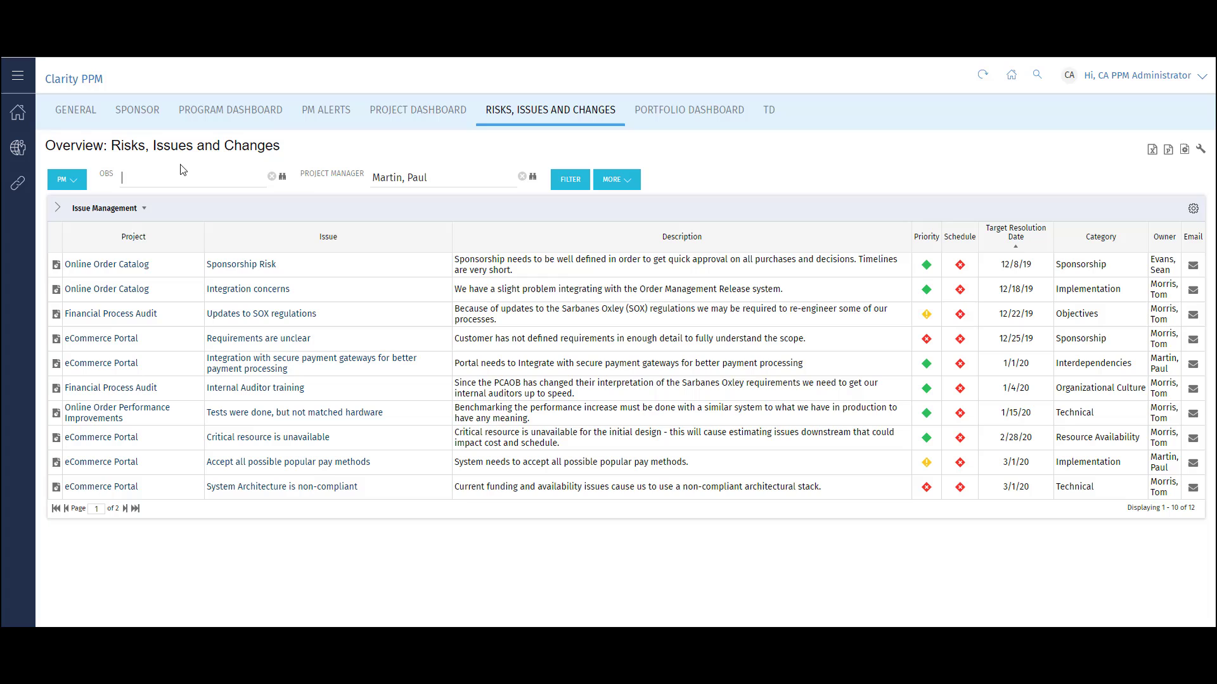
{"action": "mouse_move", "coordinate": [177, 173]}
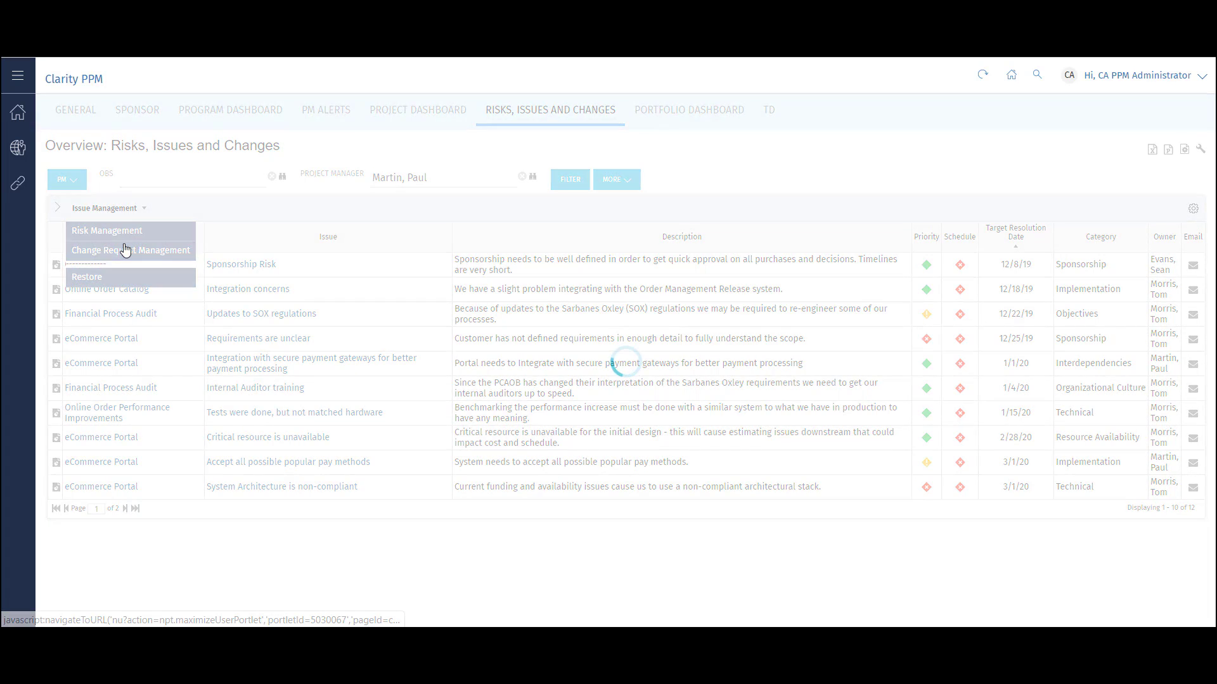
{"action": "left_click", "coordinate": [131, 250]}
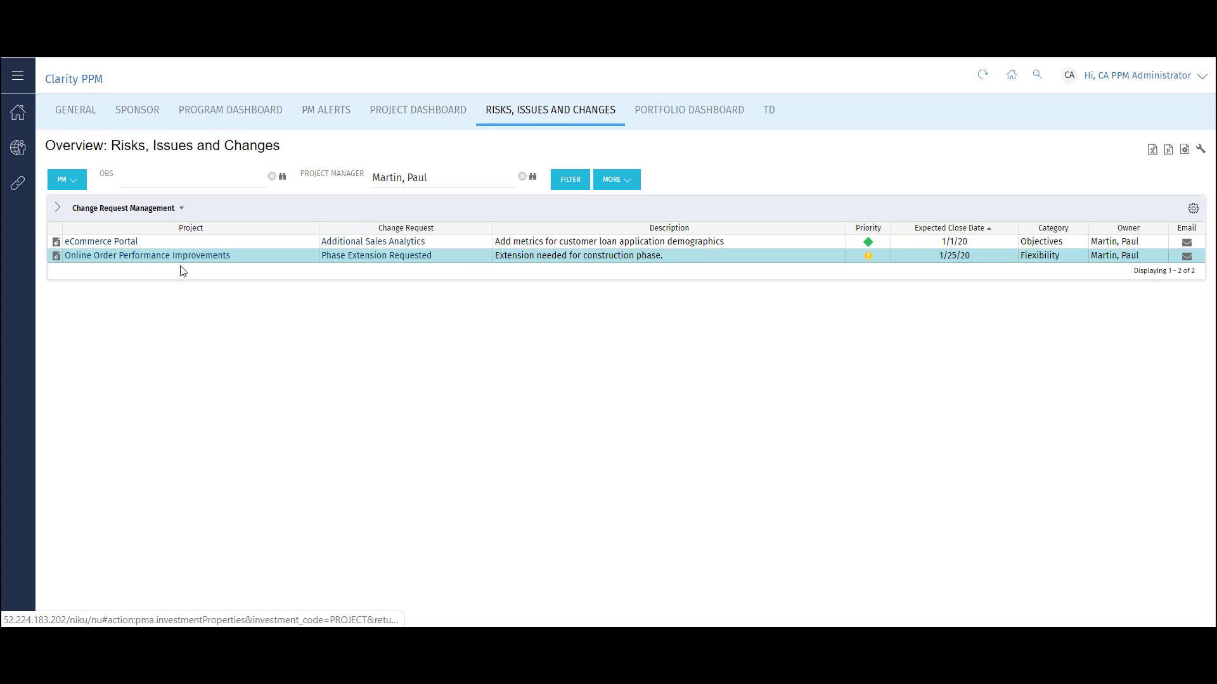
{"action": "mouse_move", "coordinate": [1122, 337]}
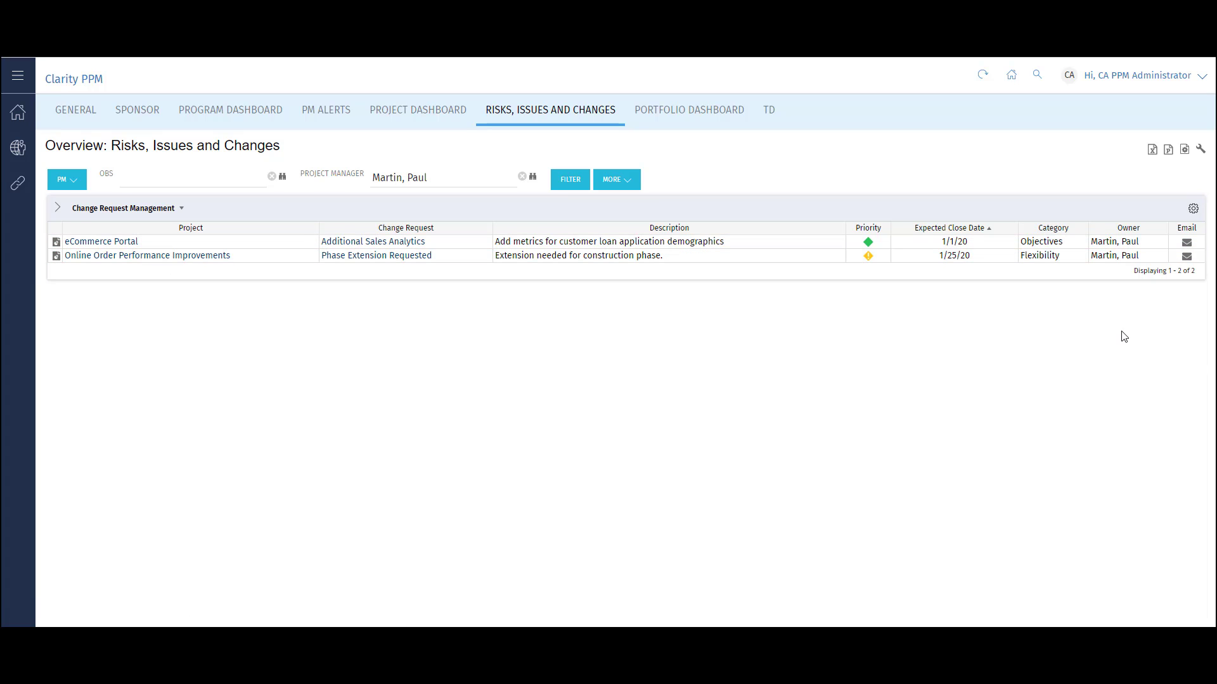
{"action": "mouse_move", "coordinate": [1186, 241]}
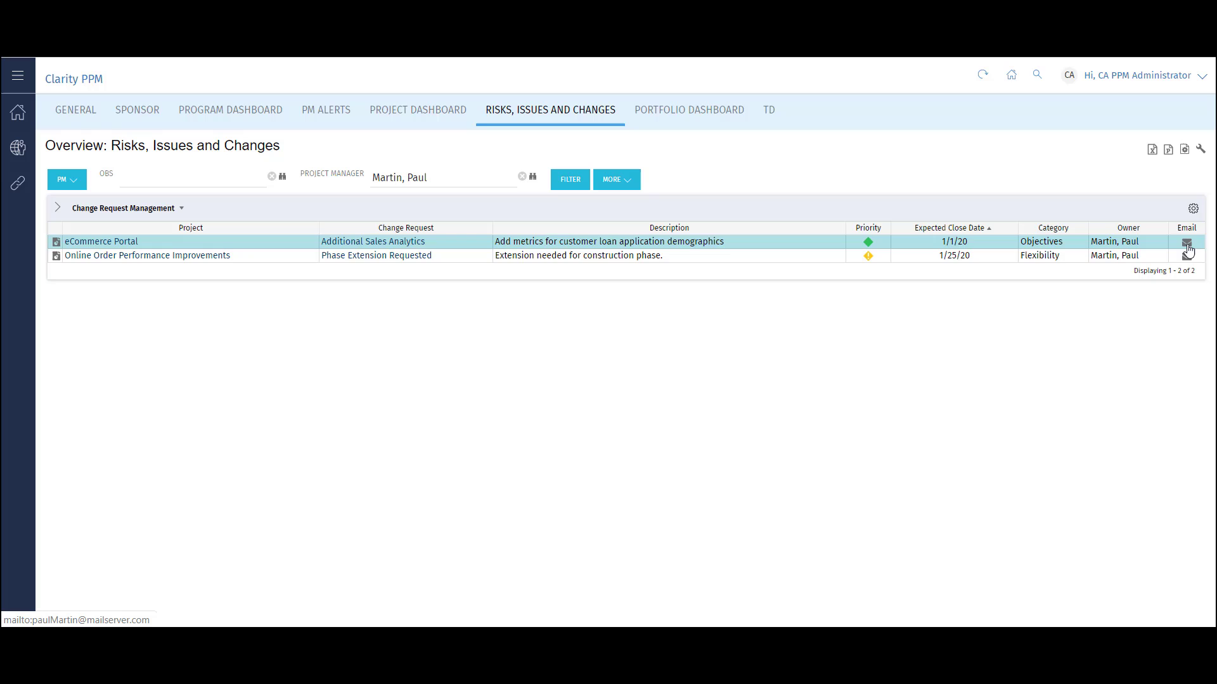
{"action": "left_click", "coordinate": [1186, 241]}
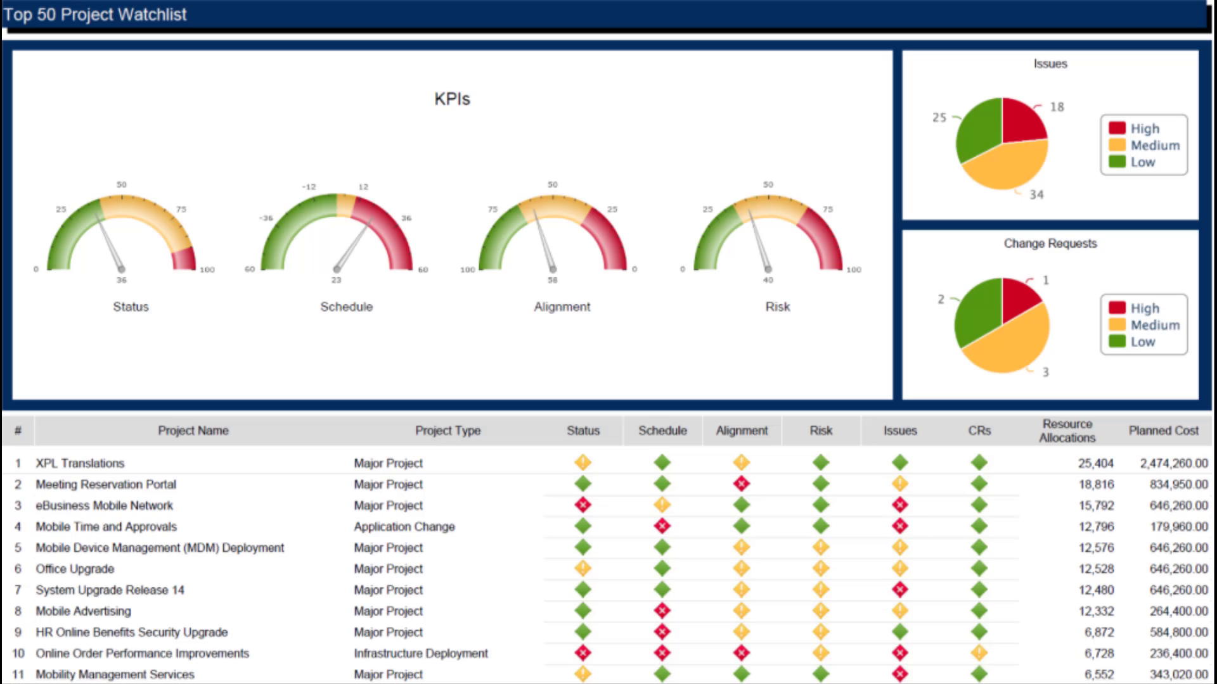
- Bring up the Top 50 Project Watchlist report with KPI gauges and priority charts
{"action": "left_click", "coordinate": [768, 249]}
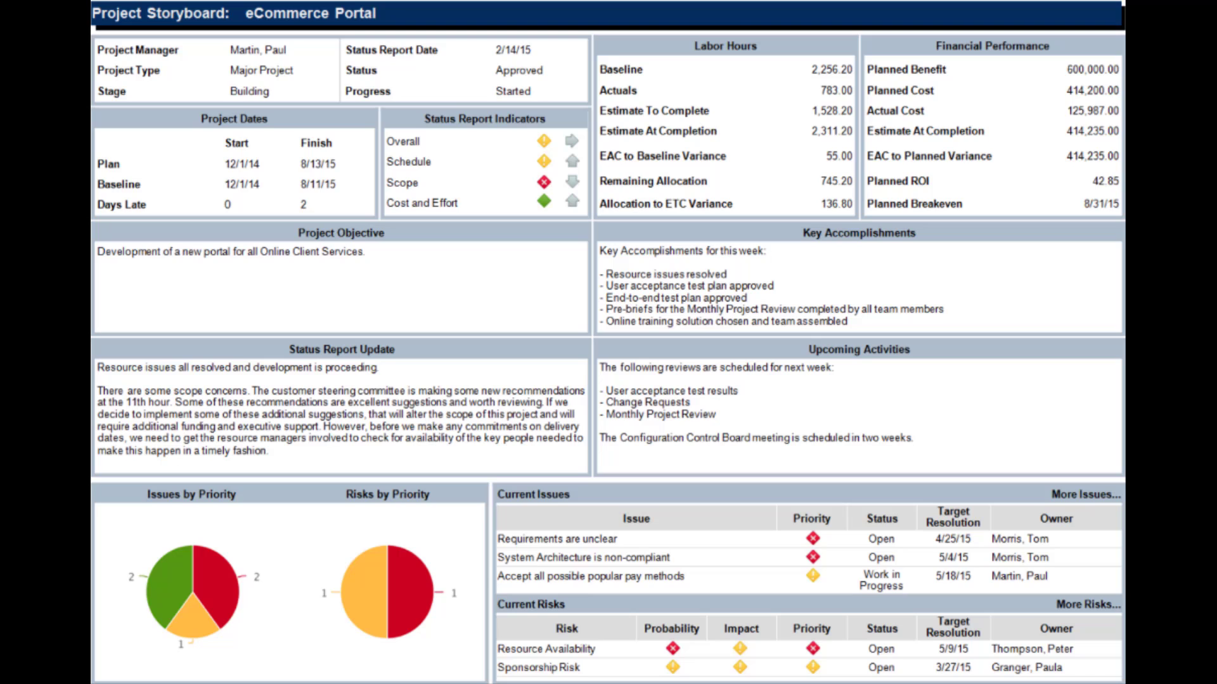
- Scroll the eCommerce Portal storyboard down to the Issues and Risks by Priority charts
{"action": "scroll", "scroll_direction": "down", "scroll_amount": 3}
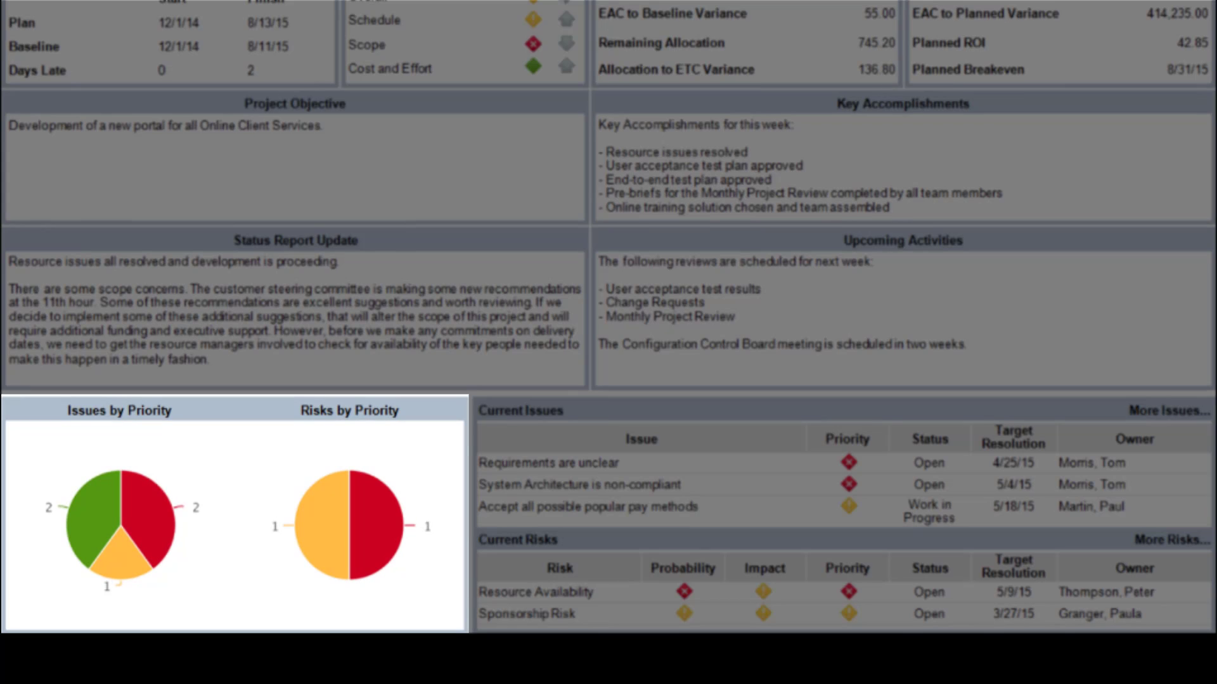